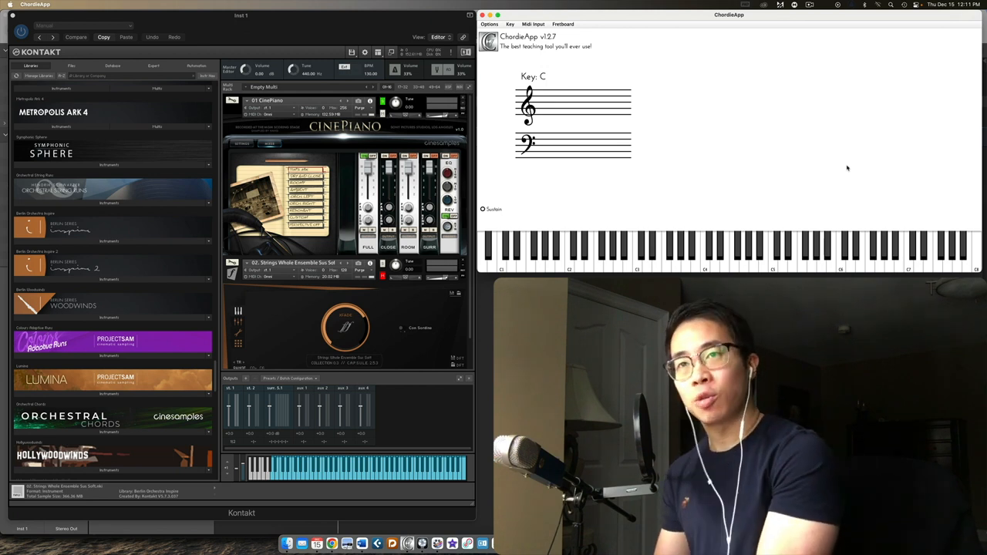
Sound a low C through CinePiano and strings so ChordieApp shows it below the bass staff
click(569, 255)
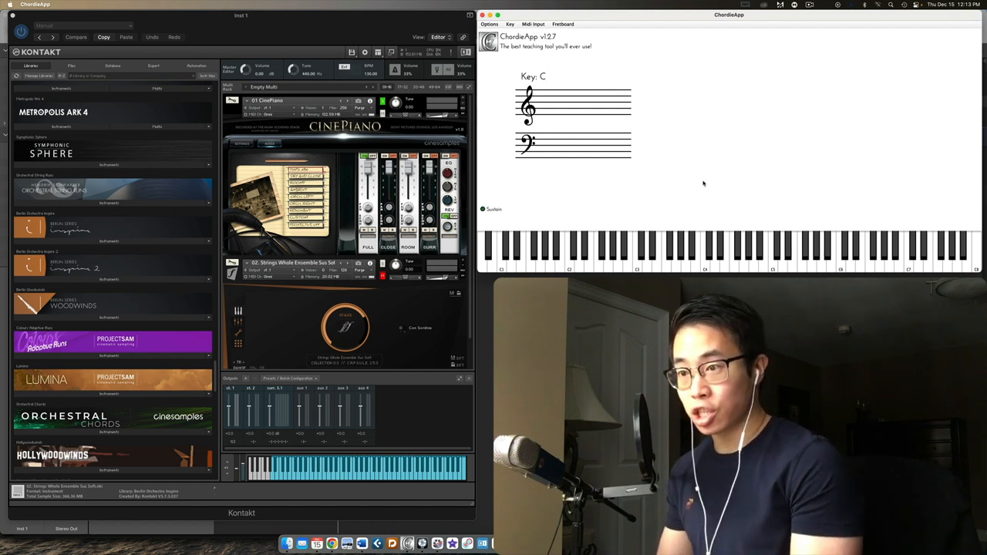
click(725, 255)
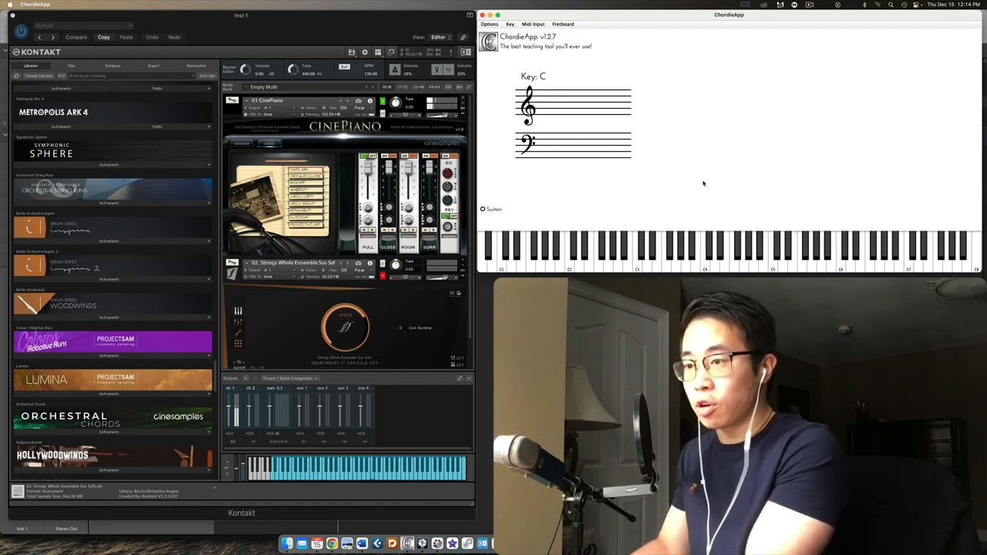
click(568, 255)
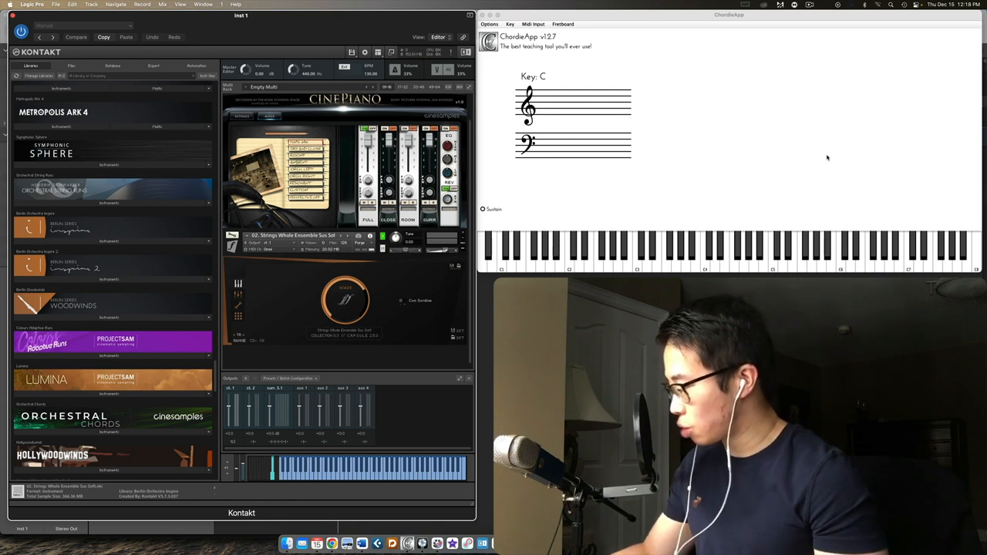
click(568, 255)
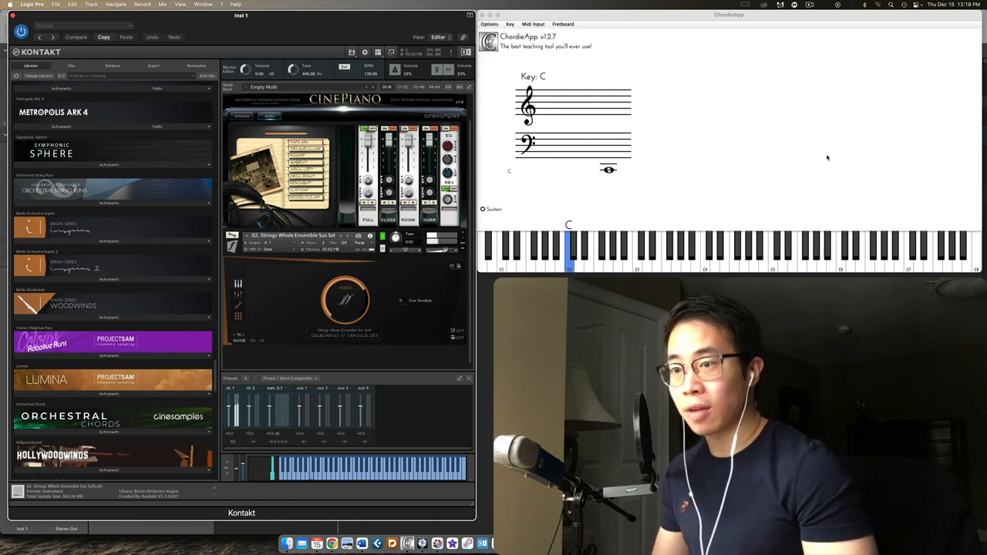